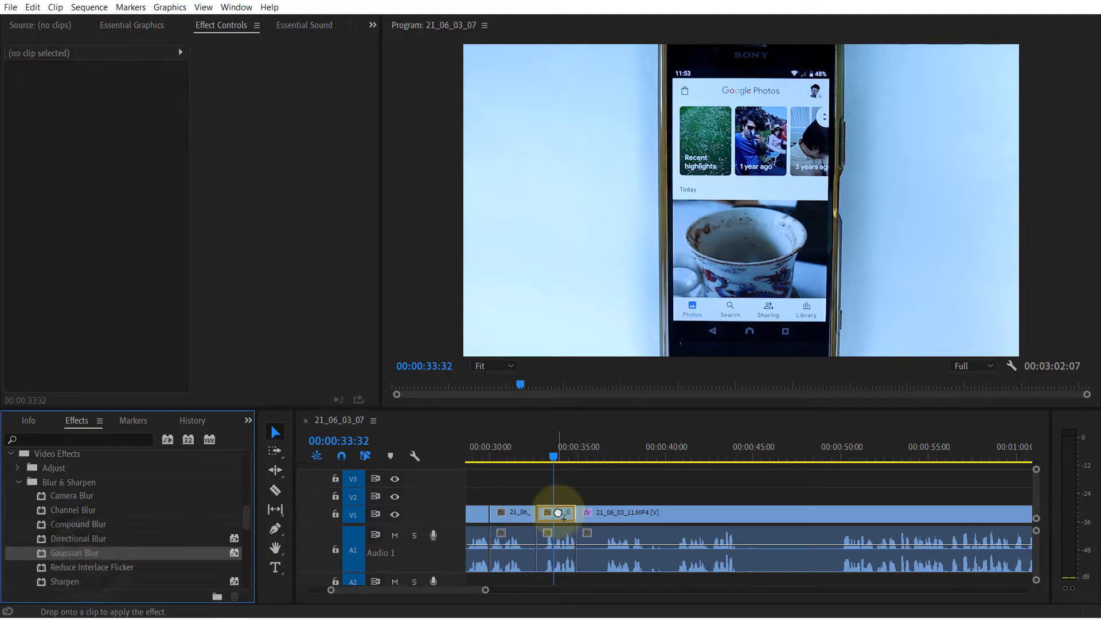
Select the Gaussian-blurred clip section to show its blur settings in Effect Controls
click(556, 512)
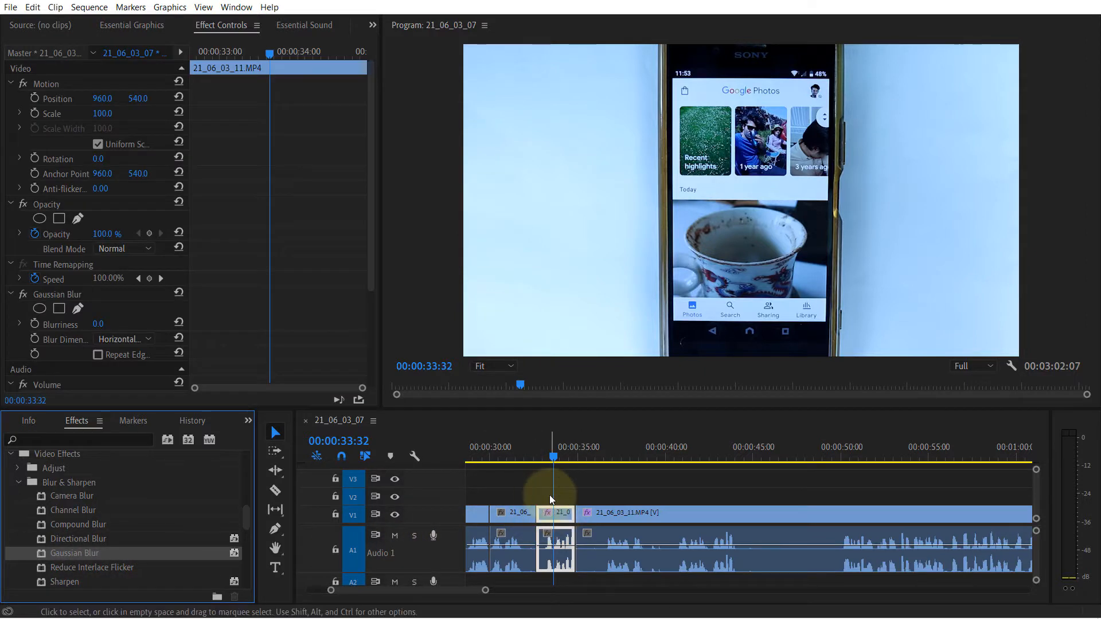
mouse_move(59, 308)
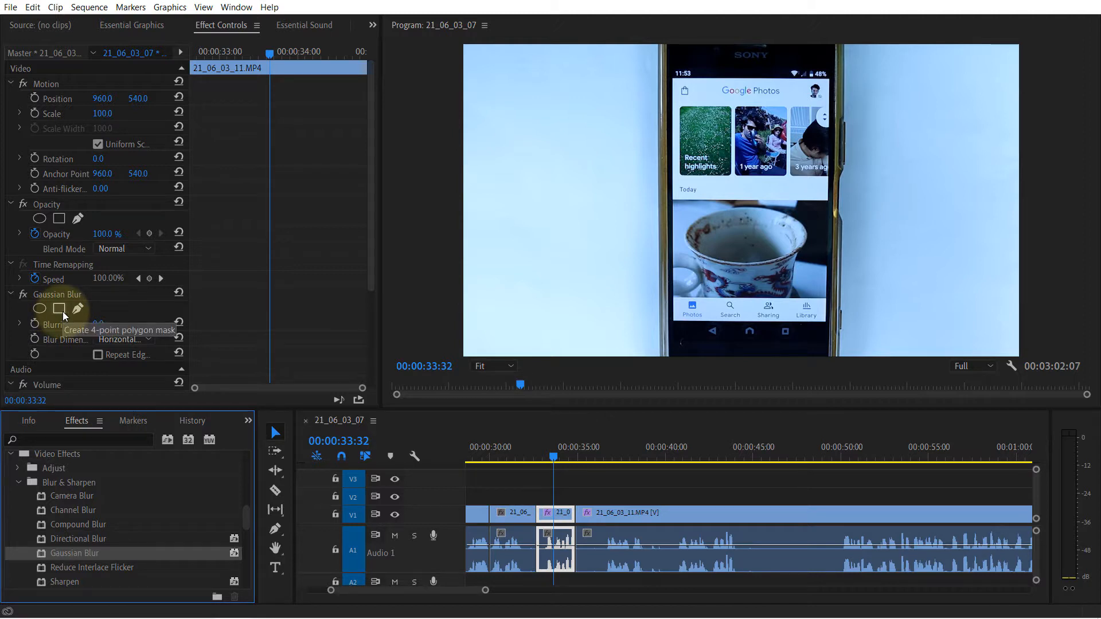
Add a 4-point rectangular mask to the Gaussian Blur over the phone screen
click(59, 309)
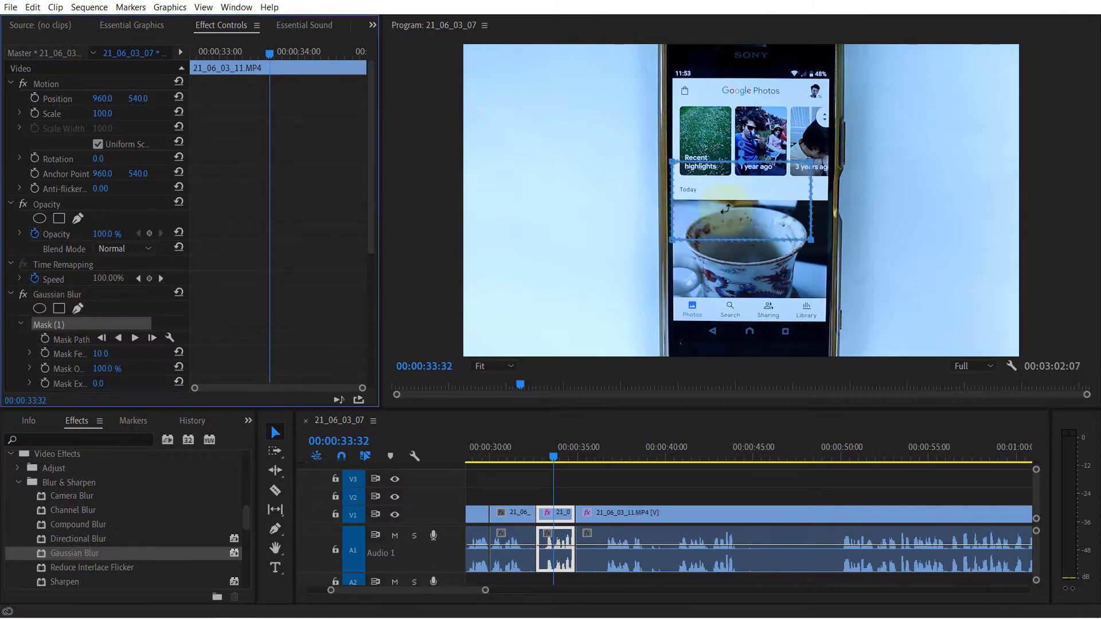
scroll(down, 3)
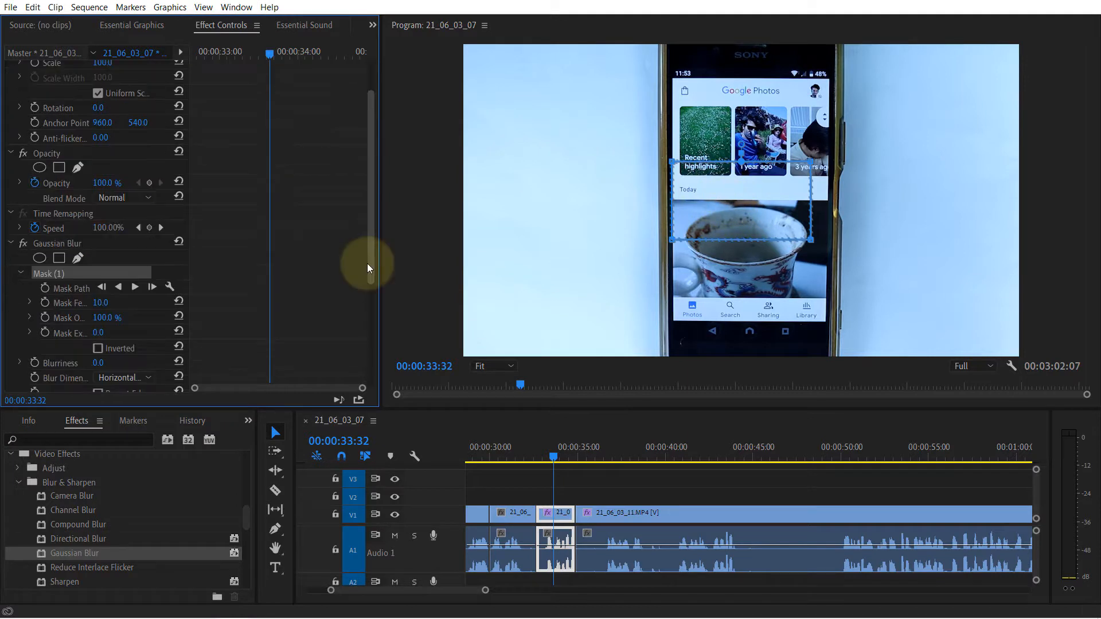
mouse_move(709, 144)
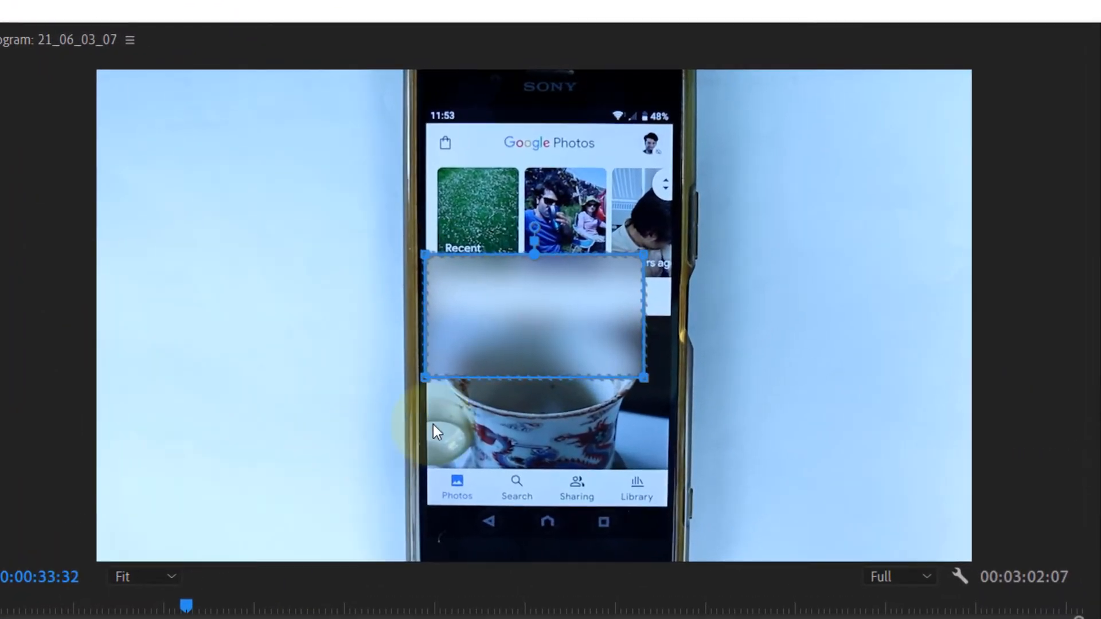
mouse_move(546, 337)
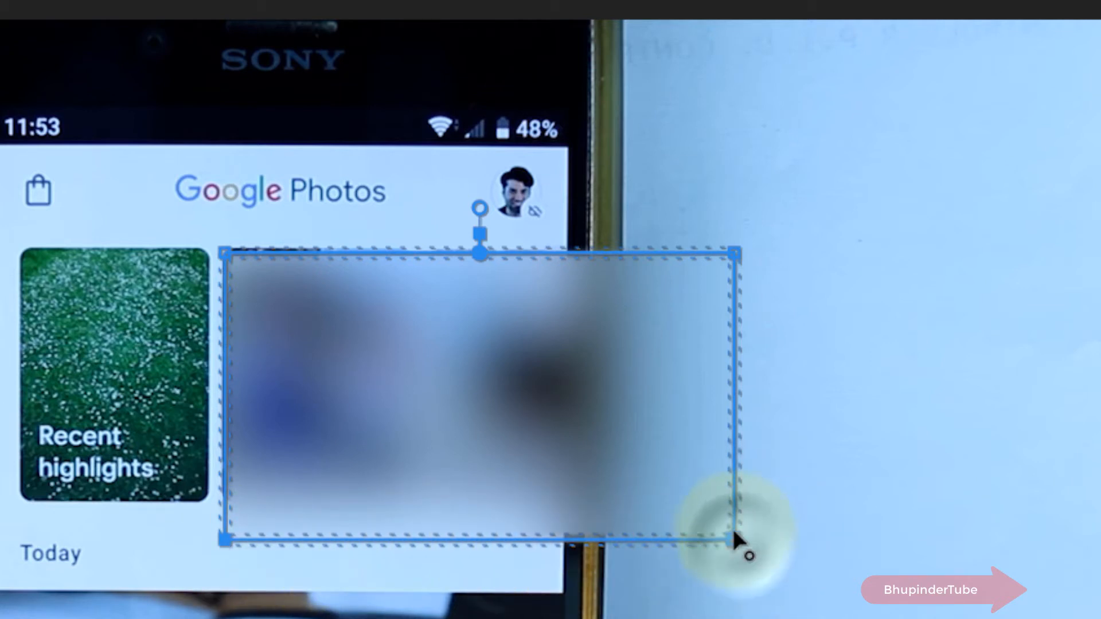
mouse_move(738, 555)
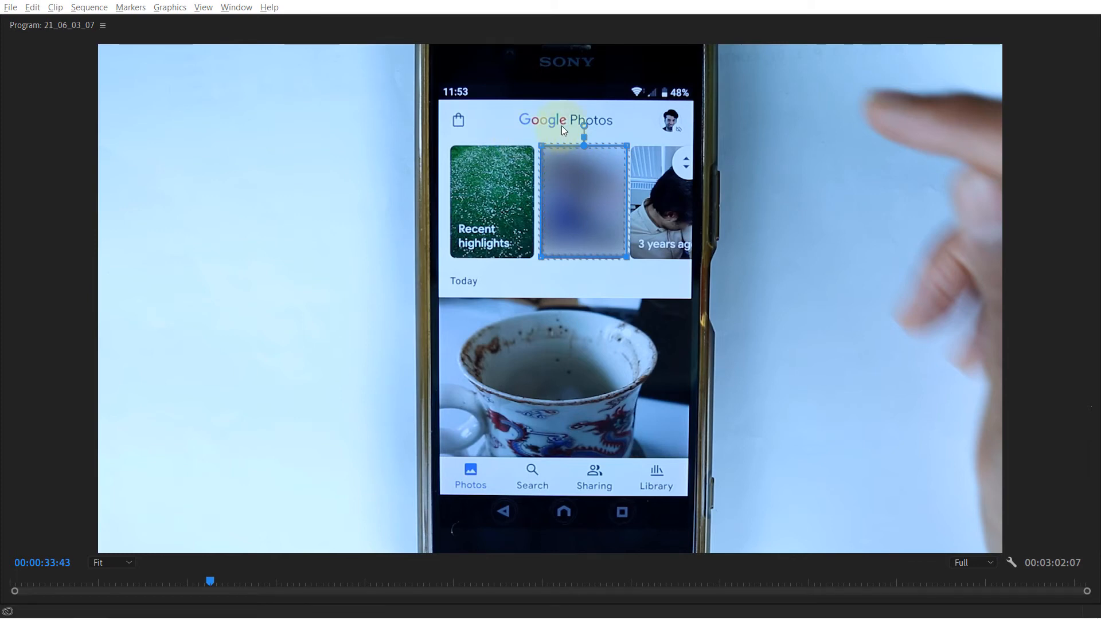
mouse_move(553, 175)
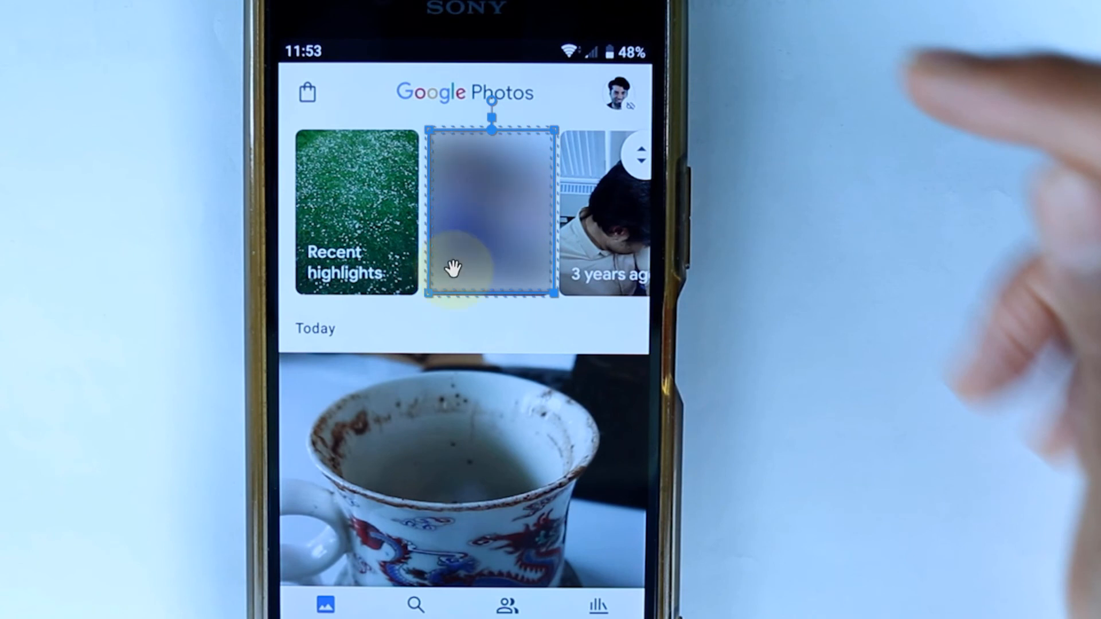
mouse_move(482, 264)
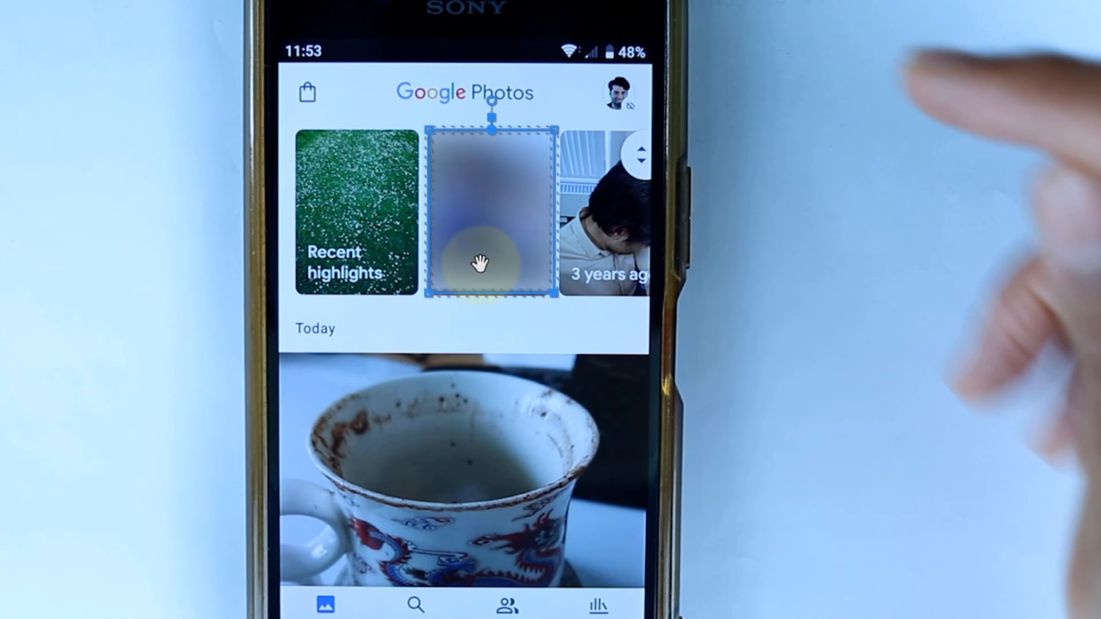